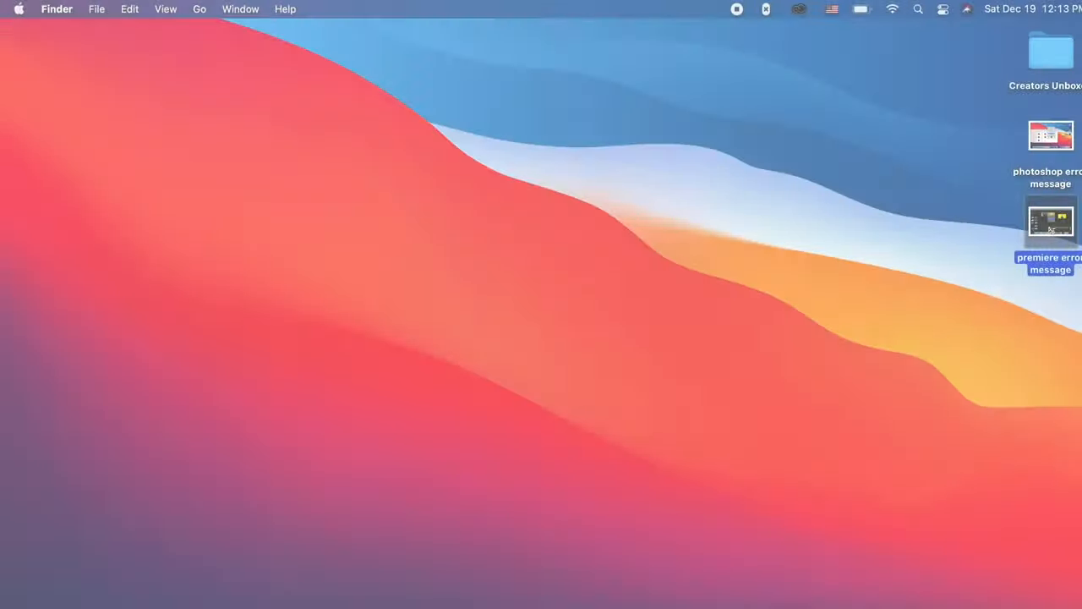
Step: Open the 'premiere error message' screenshot in Preview and reveal the green button's window options
double_click(1051, 222)
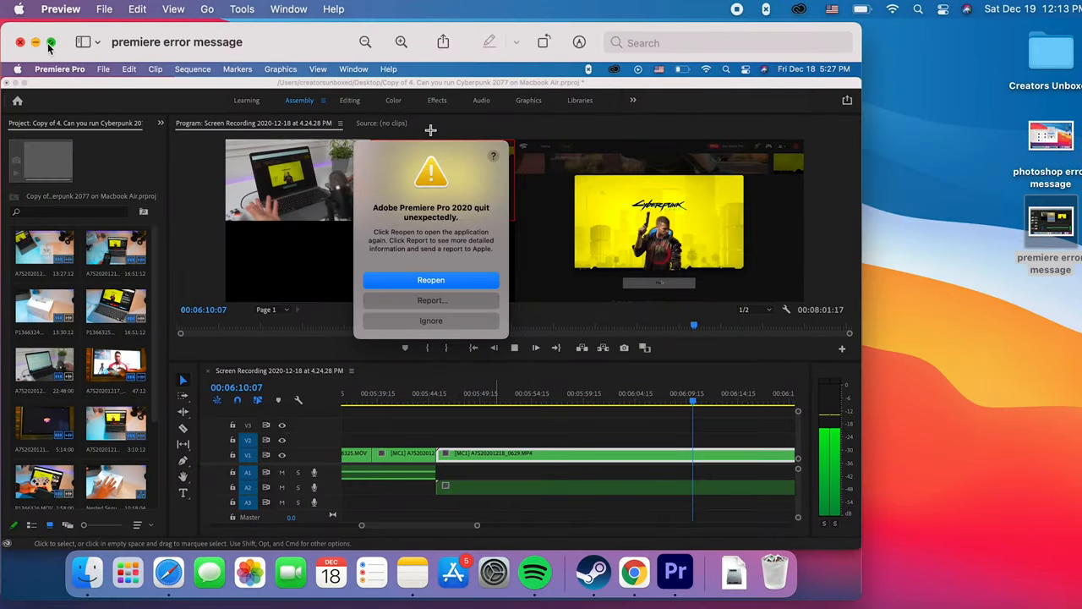
click(51, 42)
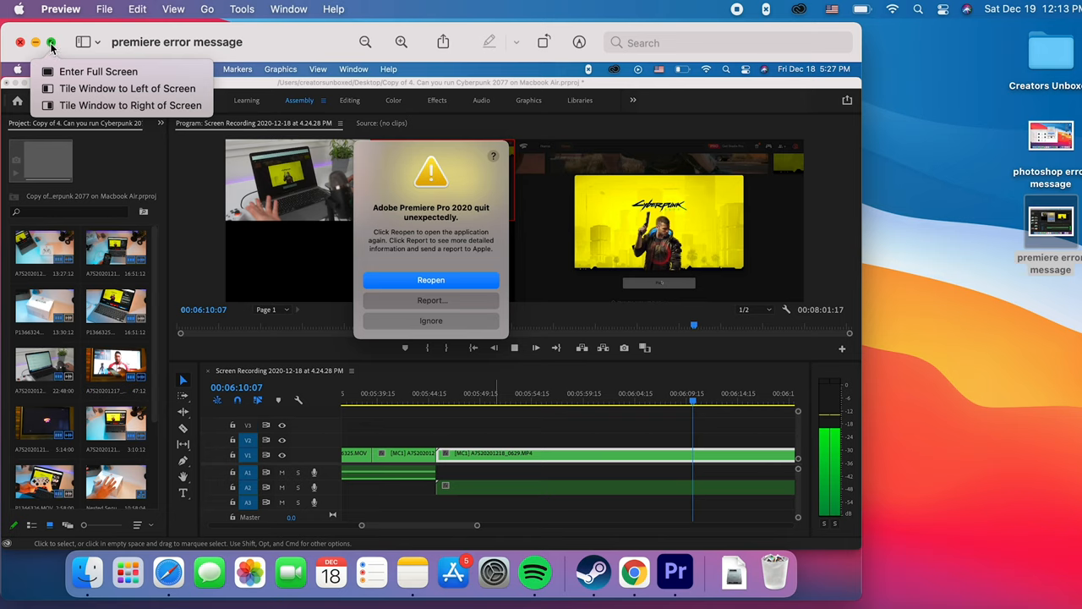
Step: Put the Premiere Pro crash screenshot into full-screen mode via Enter Full Screen
click(291, 42)
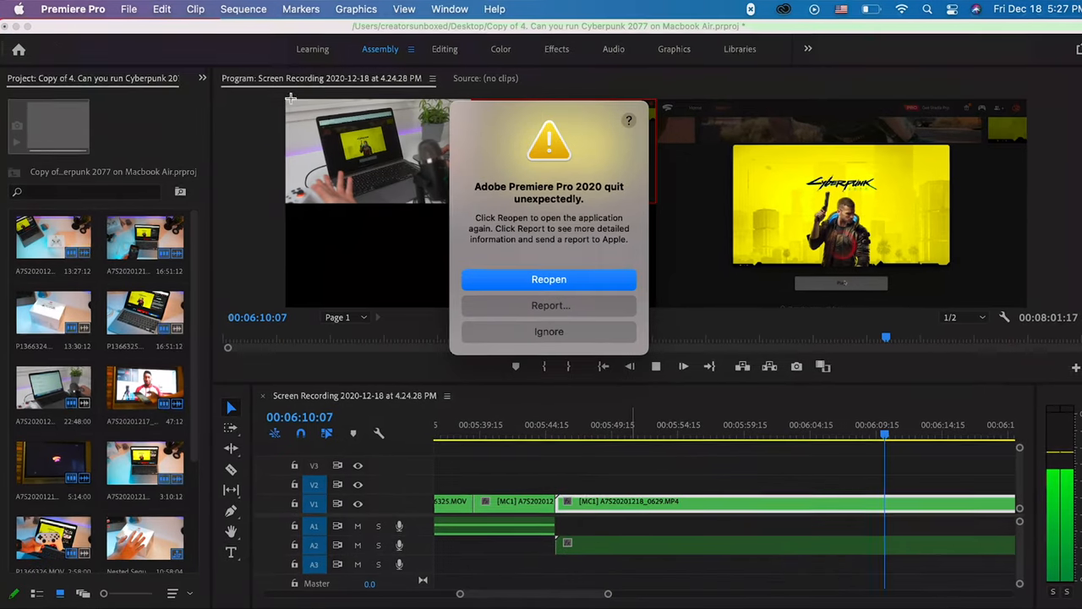
mouse_move(625, 212)
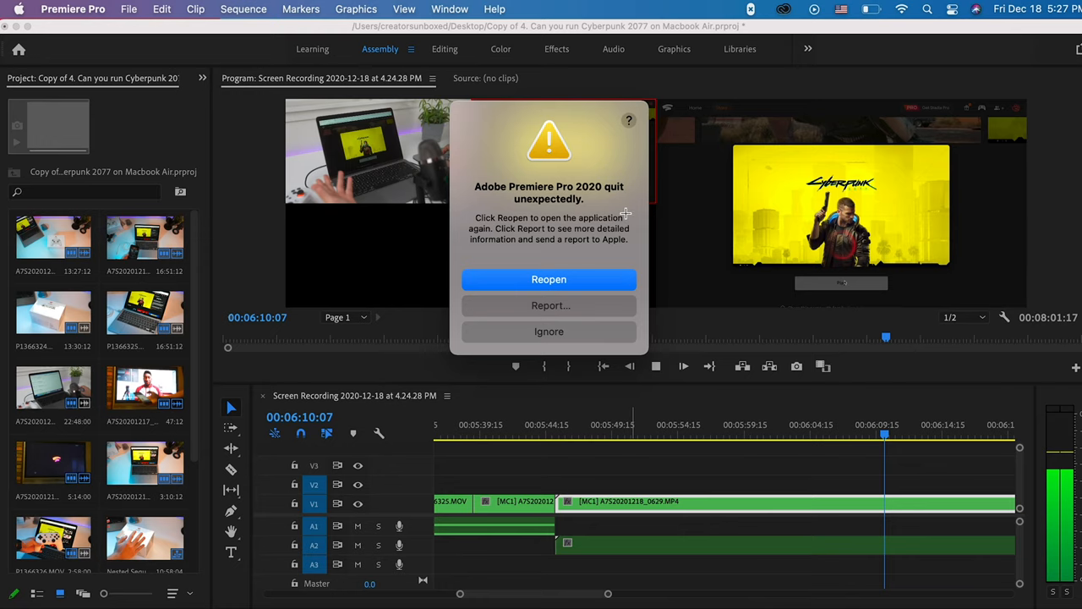
mouse_move(626, 214)
text(blue)
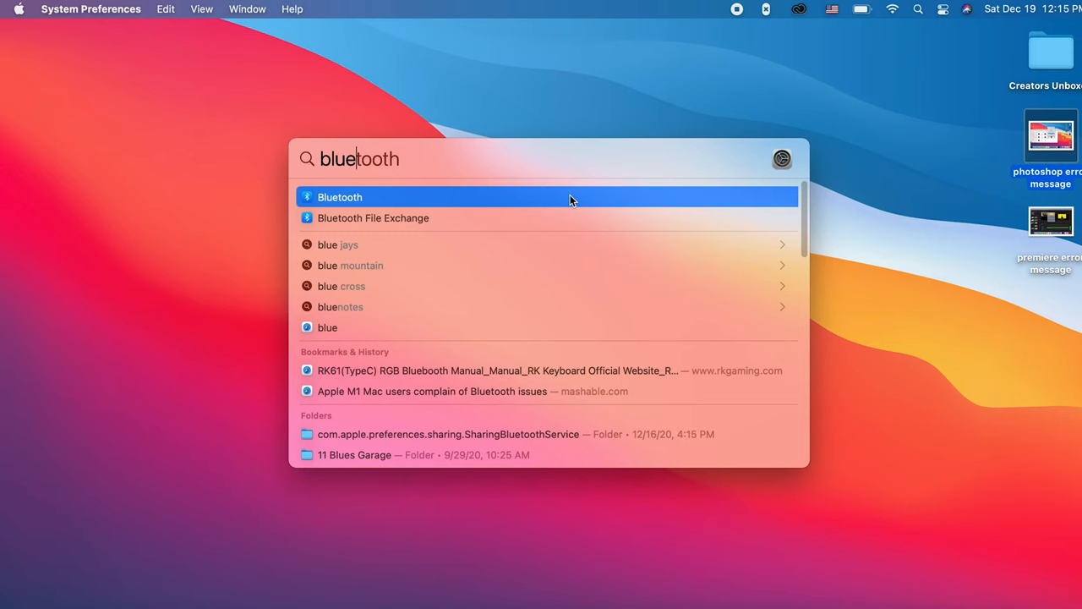
Step: Open the Bluetooth pane from the Spotlight 'bluetooth' result, showing the MX Master 3
click(340, 197)
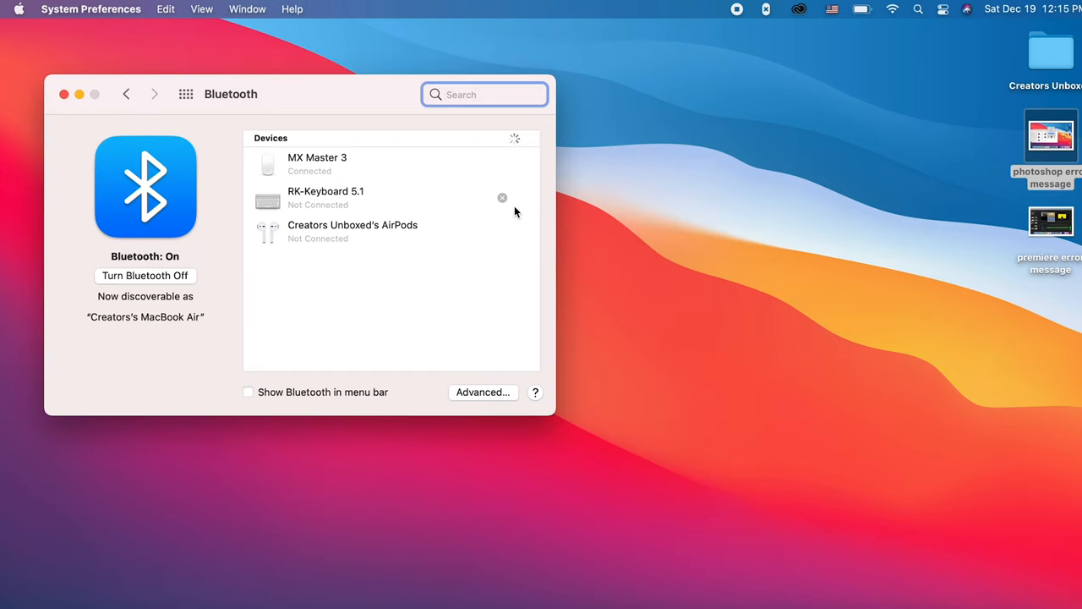